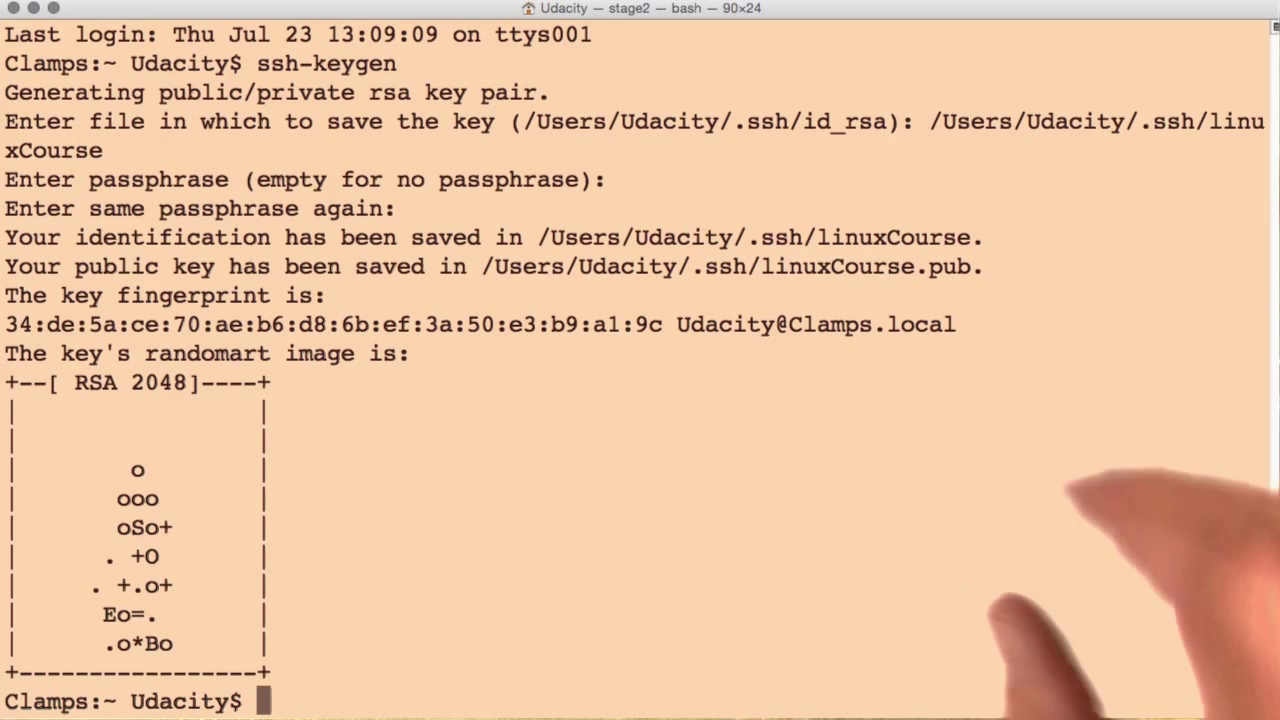
mouse_move(750, 600)
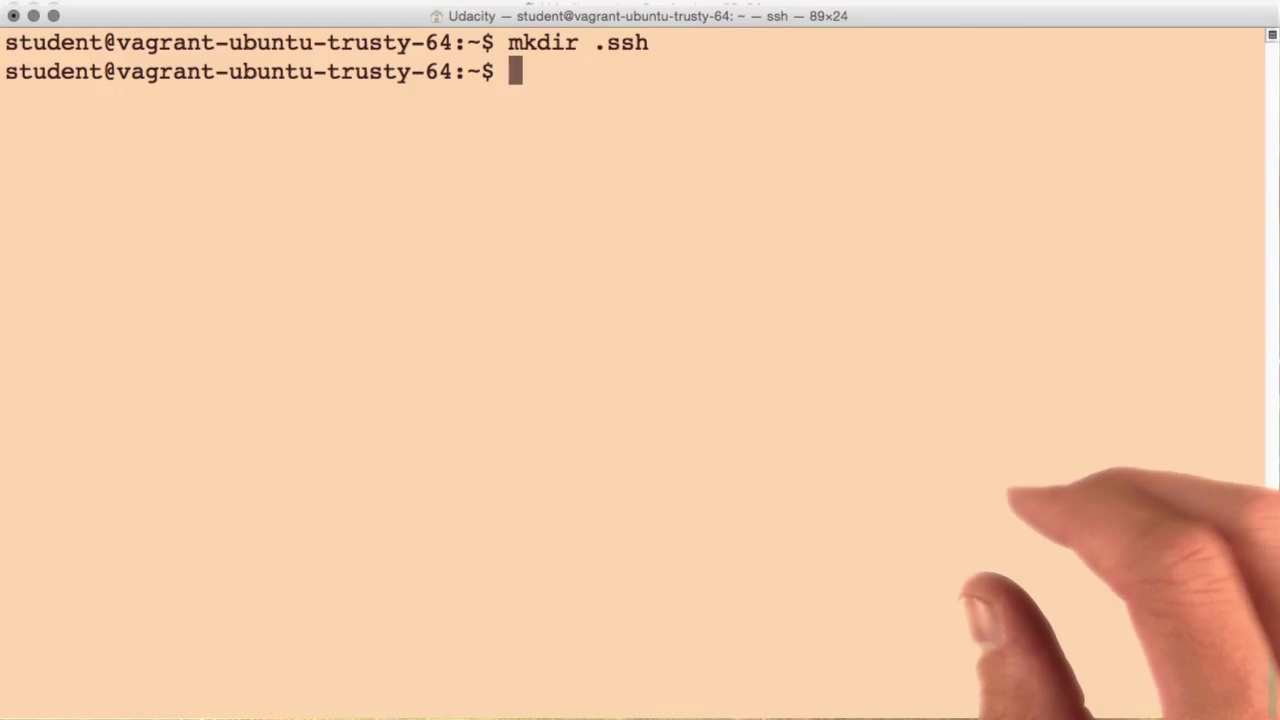
- Create the empty .ssh/authorized_keys file in the student home directory
type("touch .ssh/authorized_keys")
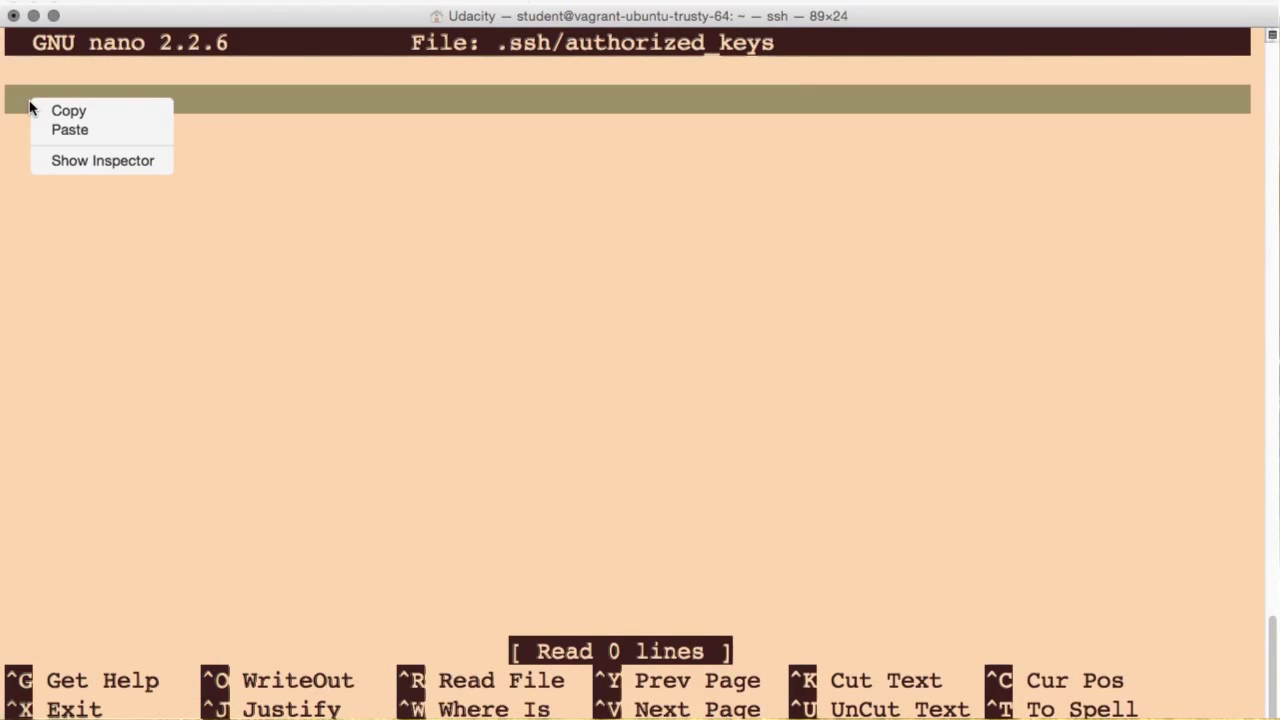
- Paste the public key into .ssh/authorized_keys in nano
left_click(70, 129)
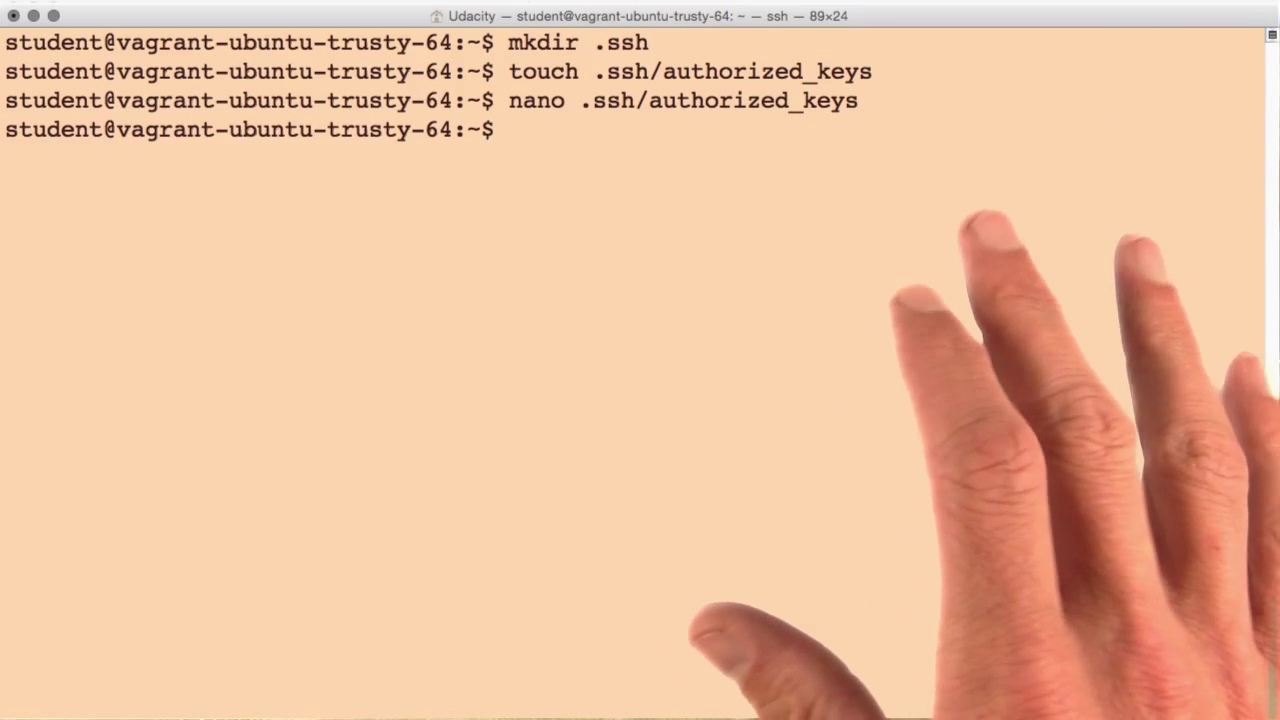
- Restrict the .ssh directory to its owner with chmod 700
type("chmod 700 .ssh")
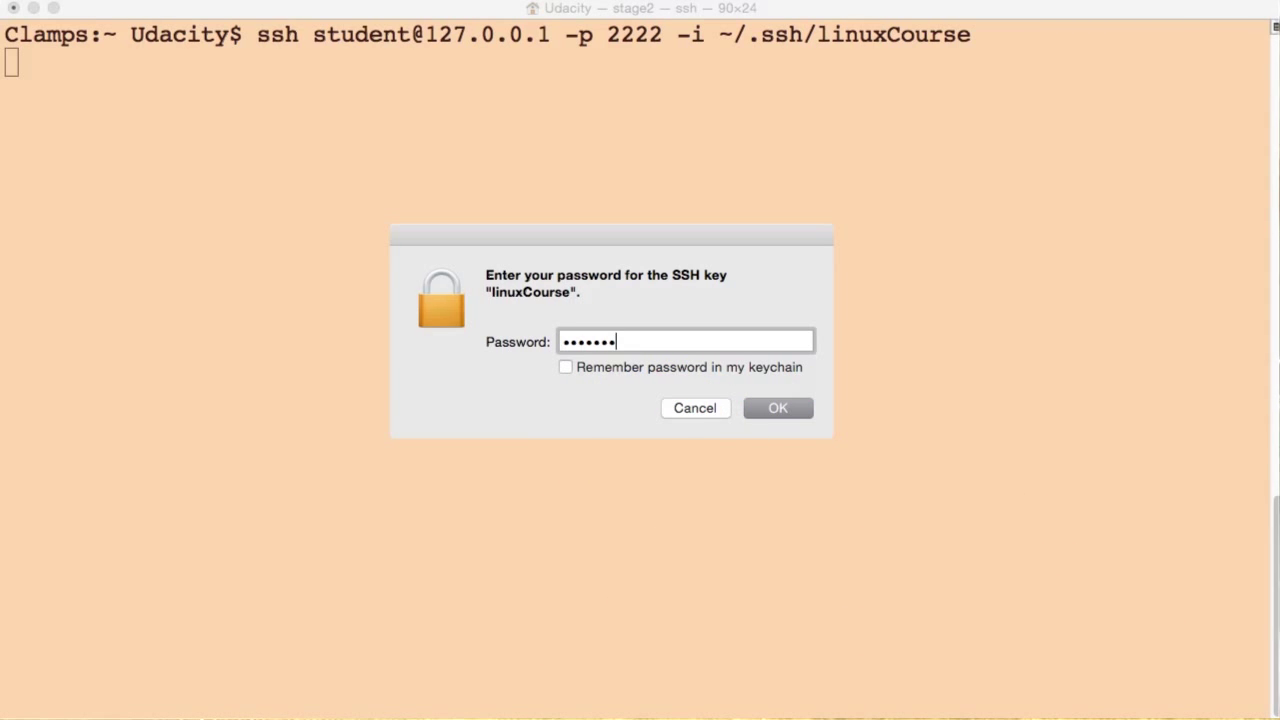
- Submit the linuxCourse key passphrase to log in as student on port 2222
left_click(778, 408)
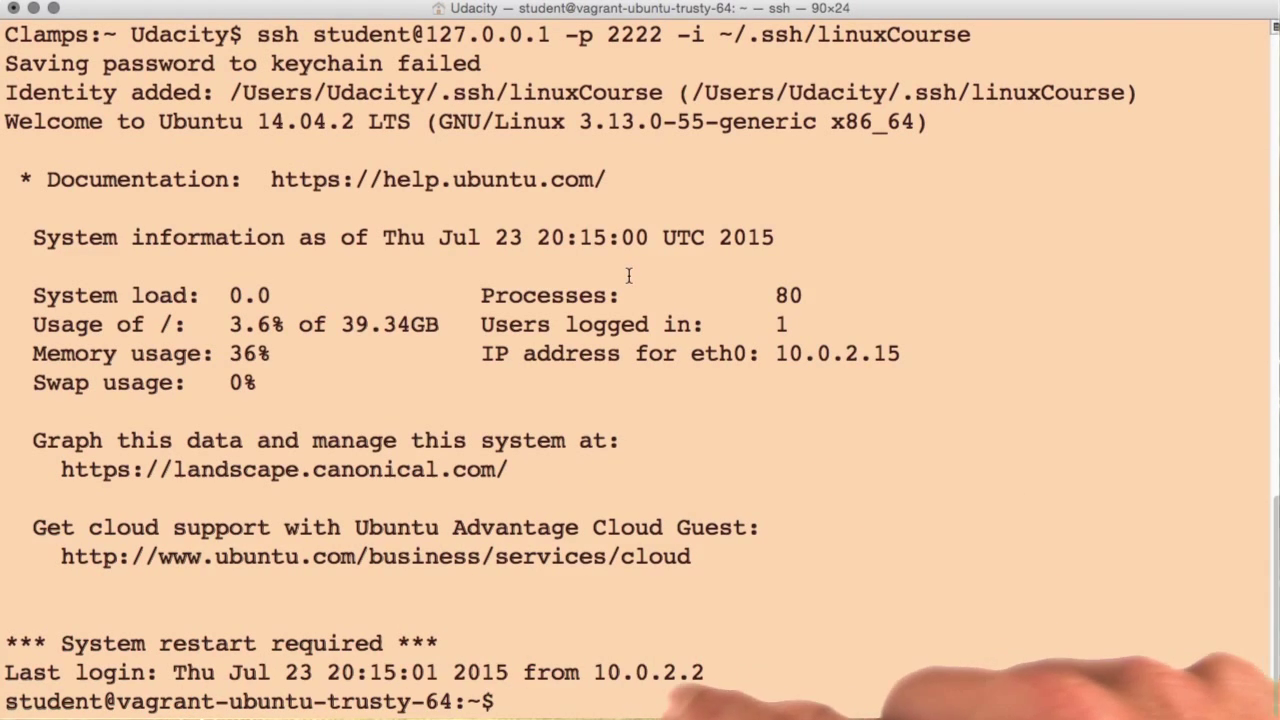